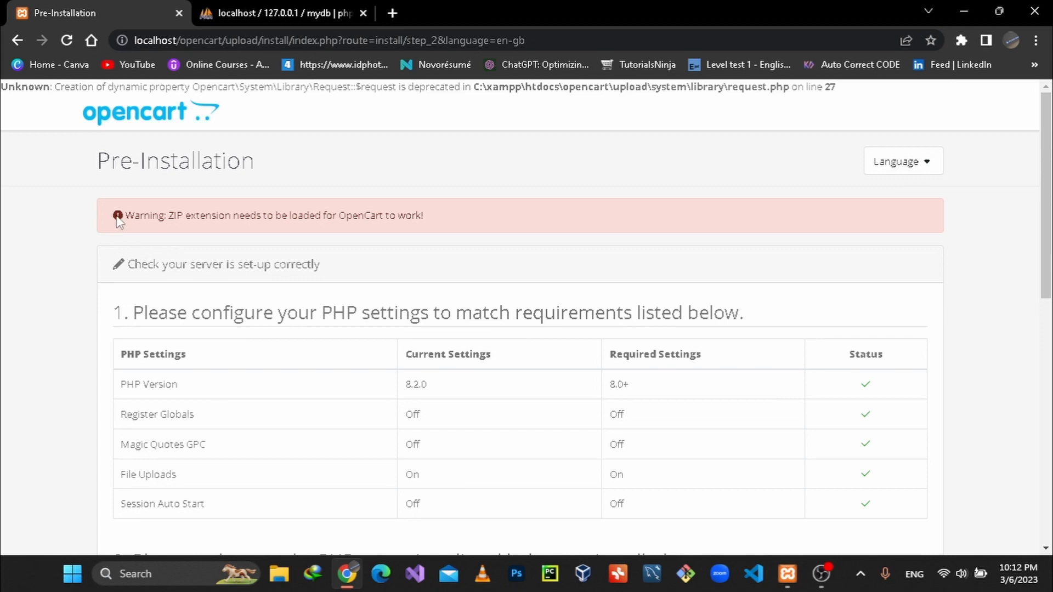
{"action": "mouse_move", "coordinate": [406, 230]}
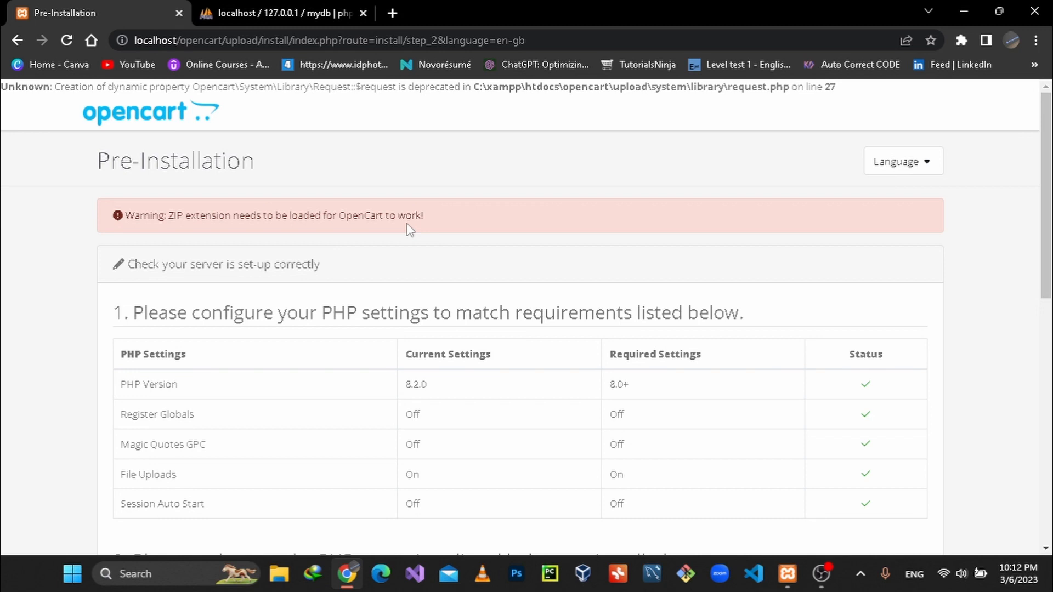
{"action": "mouse_move", "coordinate": [500, 231]}
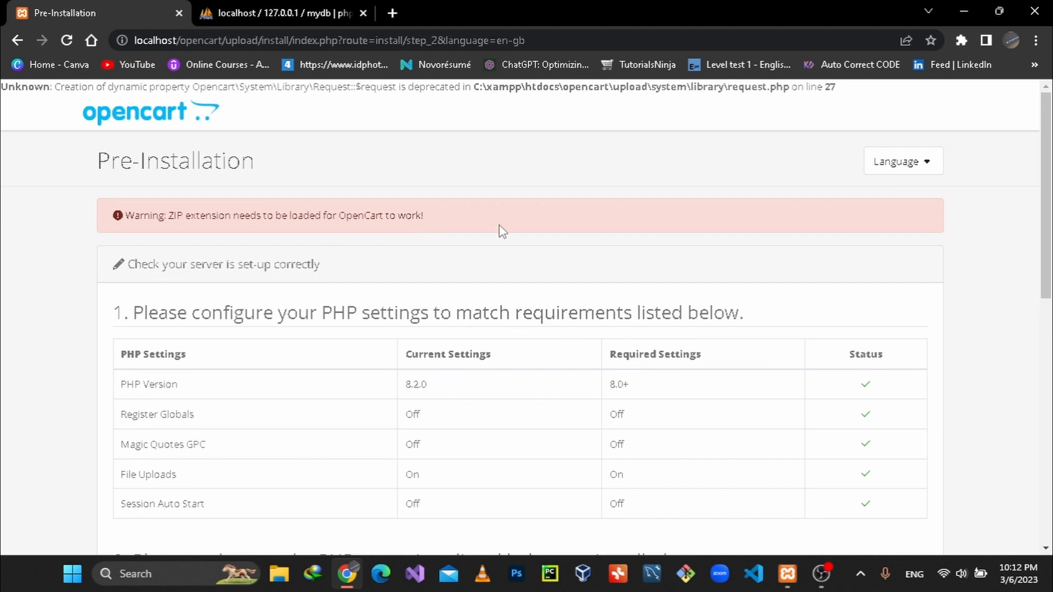
{"action": "mouse_move", "coordinate": [1011, 180]}
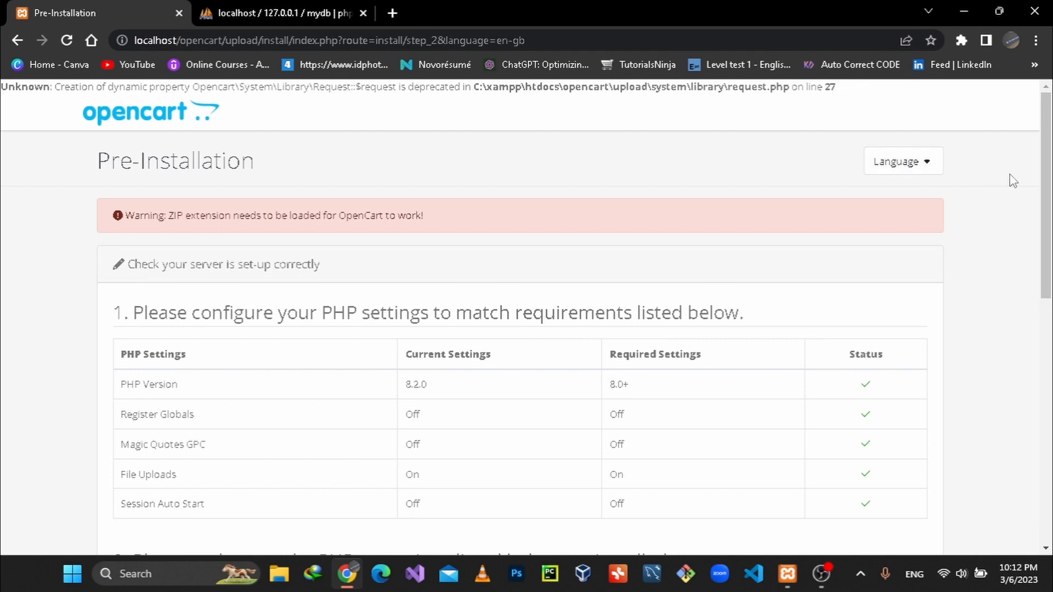
Bring XAMPP Control Panel forward and list Apache's configuration files, including php.ini.
{"action": "left_click", "coordinate": [788, 575]}
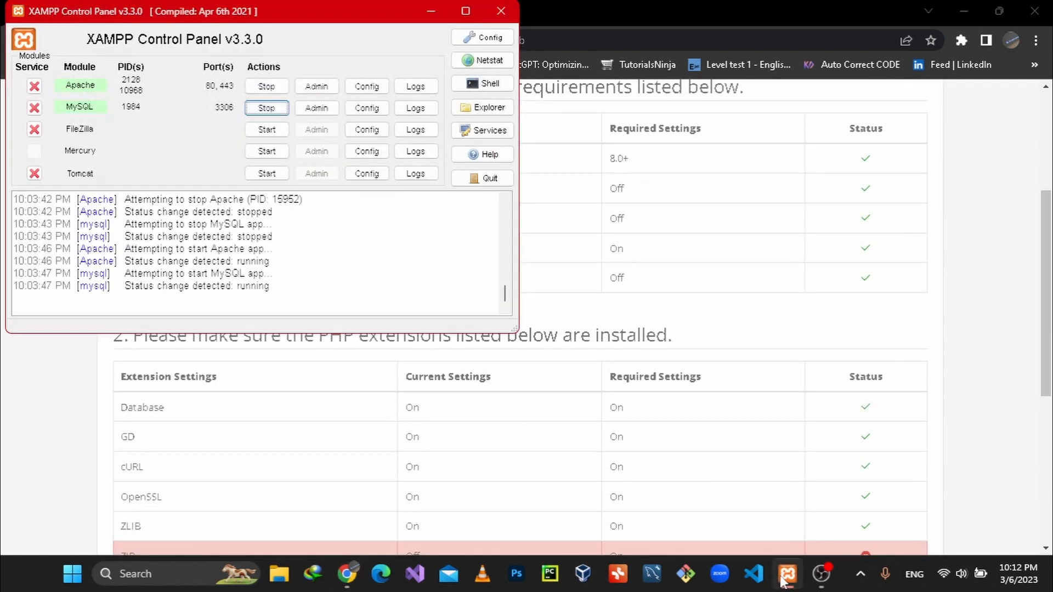
{"action": "left_click", "coordinate": [366, 86]}
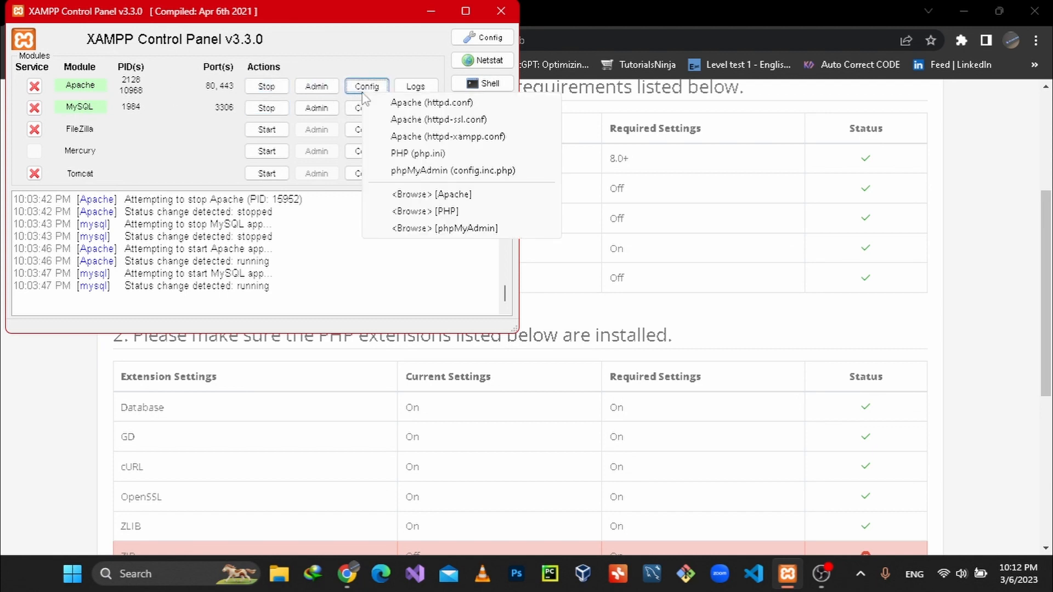
{"action": "left_click", "coordinate": [411, 152]}
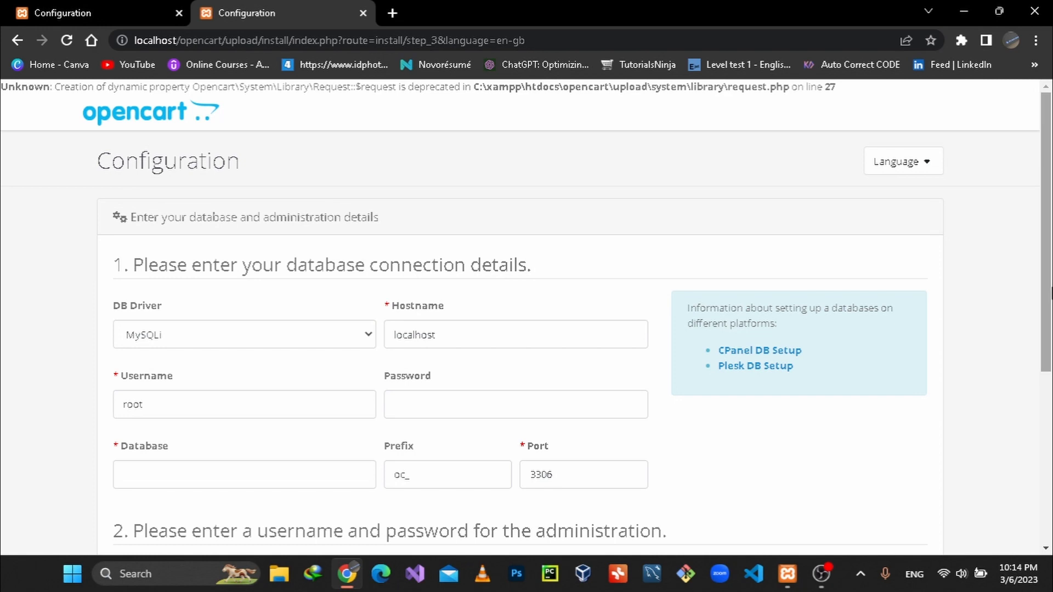
Scroll the Configuration form to reveal the administrator section with username prefilled as admin.
{"action": "scroll", "scroll_direction": "down", "scroll_amount": 3}
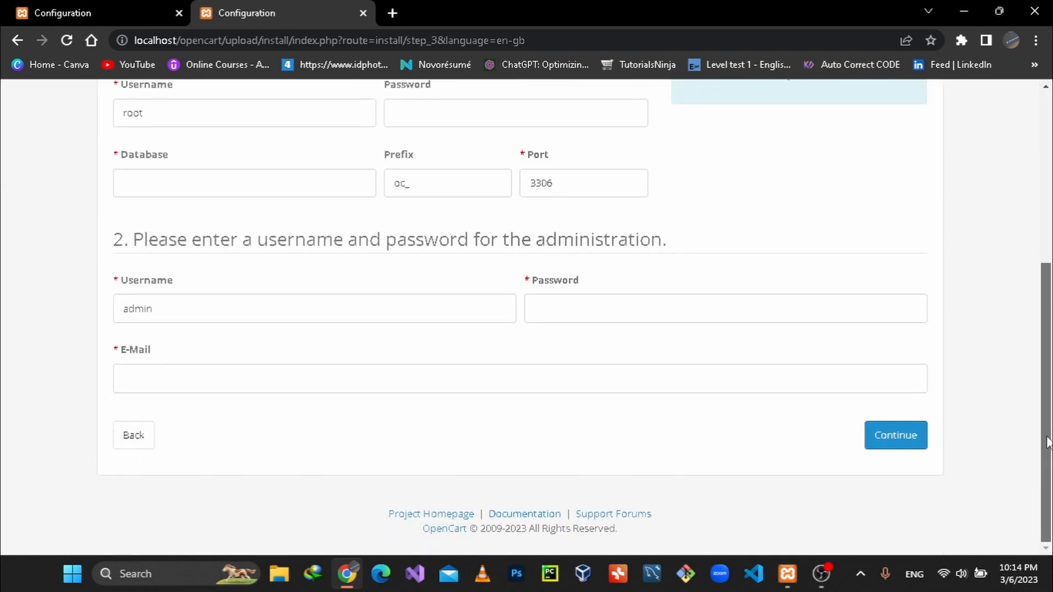
{"action": "scroll", "scroll_direction": "up", "scroll_amount": 3}
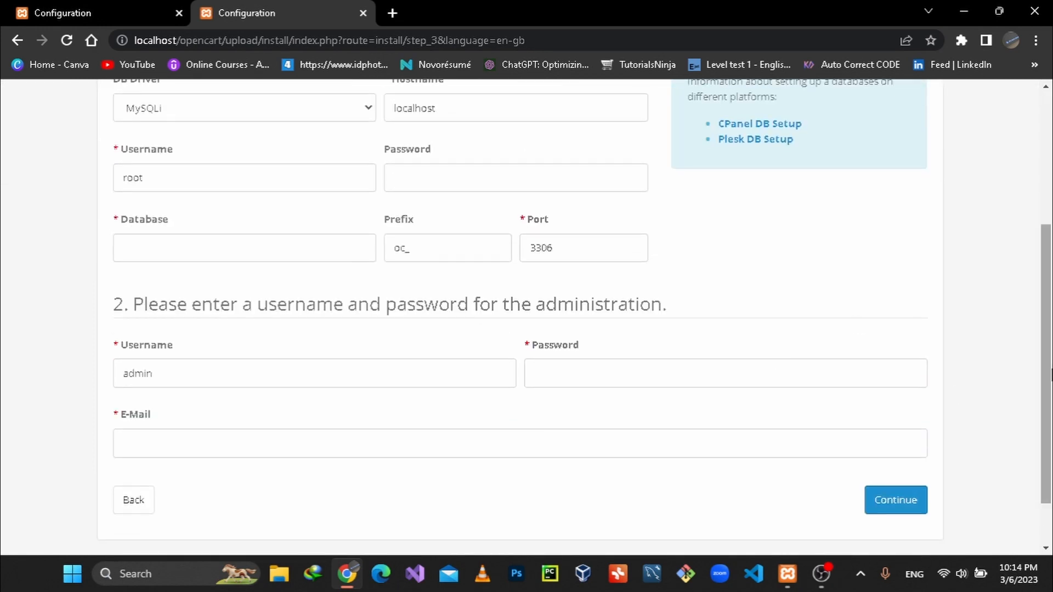